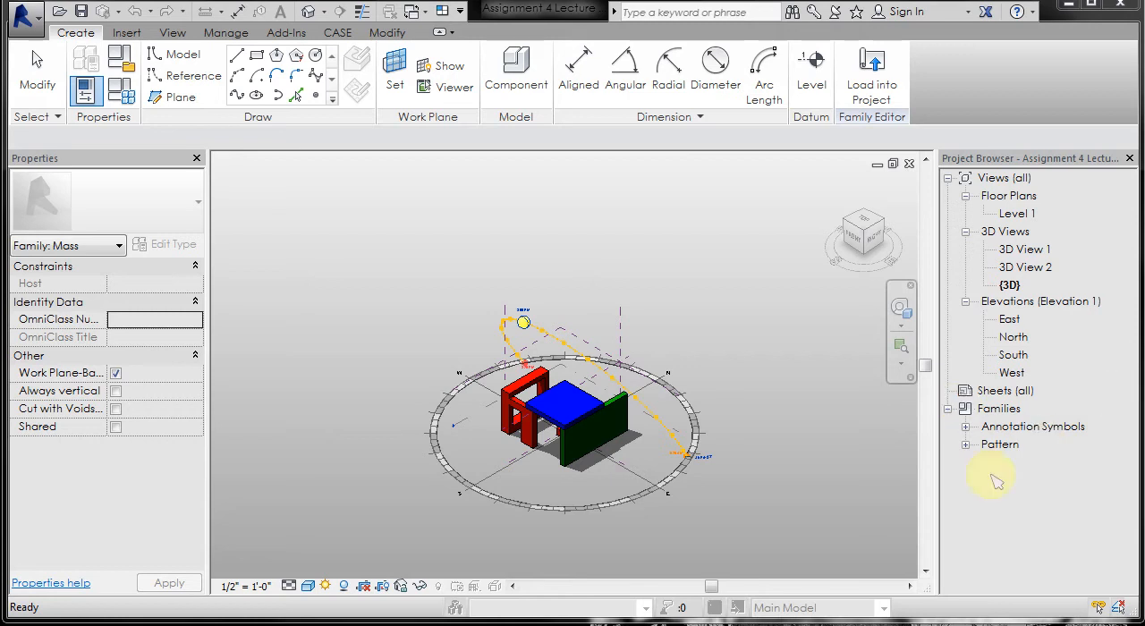
mouse_move(1024, 438)
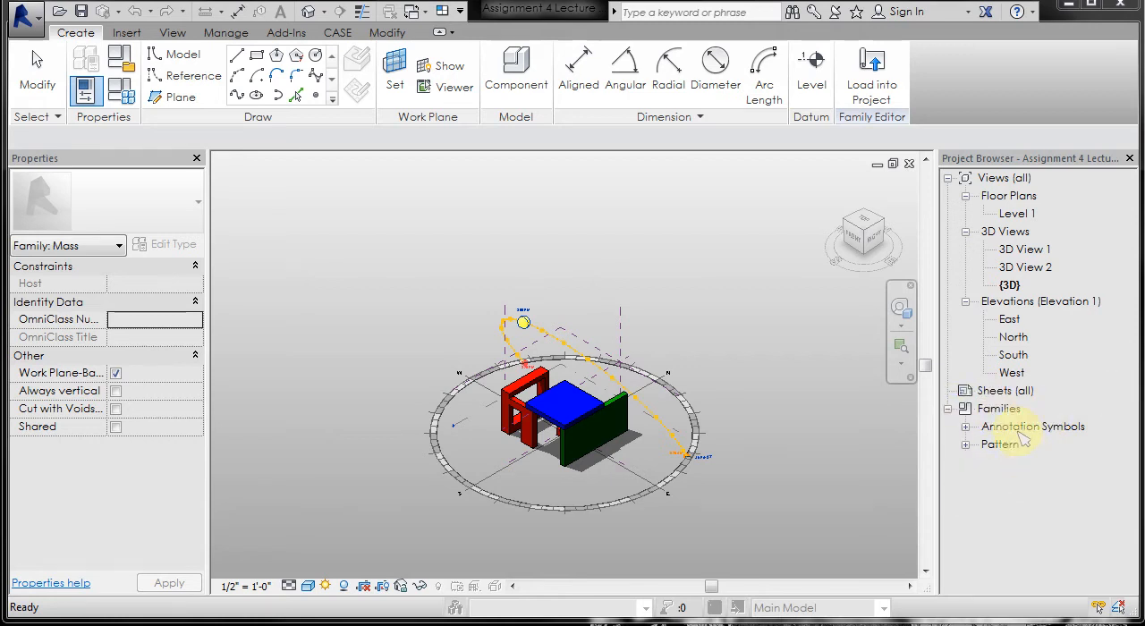
mouse_move(1025, 475)
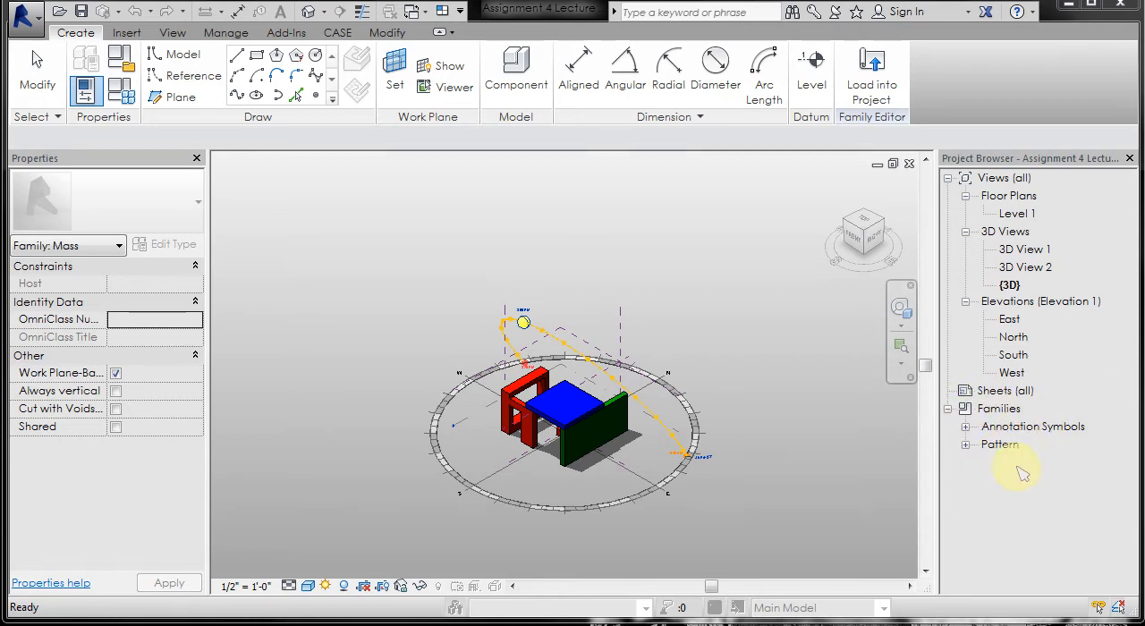
mouse_move(1029, 461)
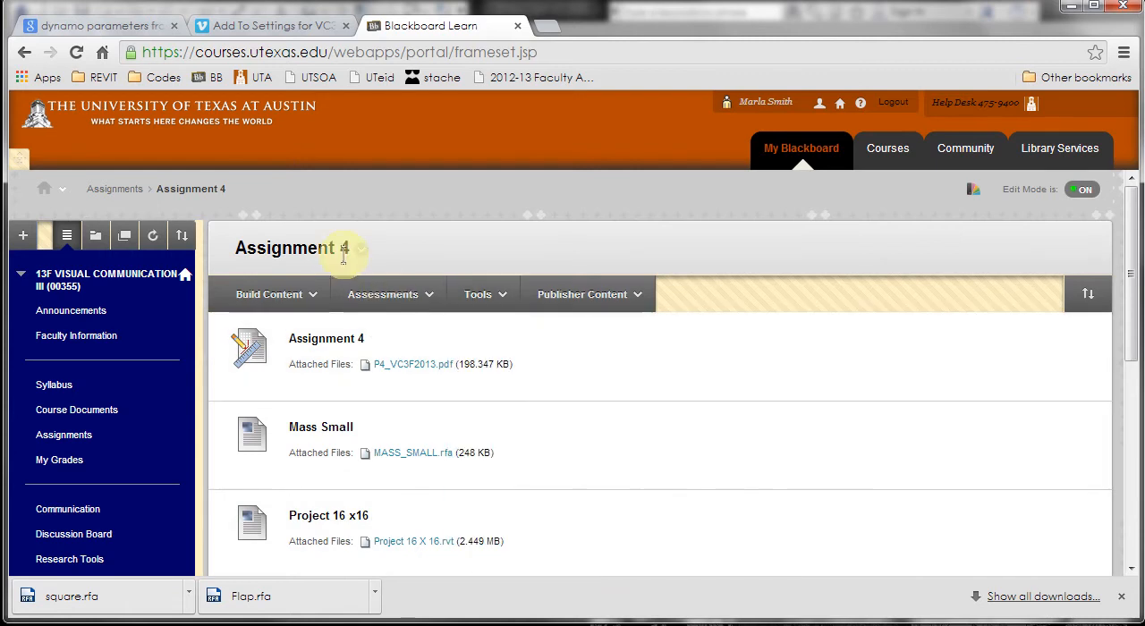
Scroll to Curtain Panel Patterns and bring up the Flap.rfa link's context menu
scroll("down", 3)
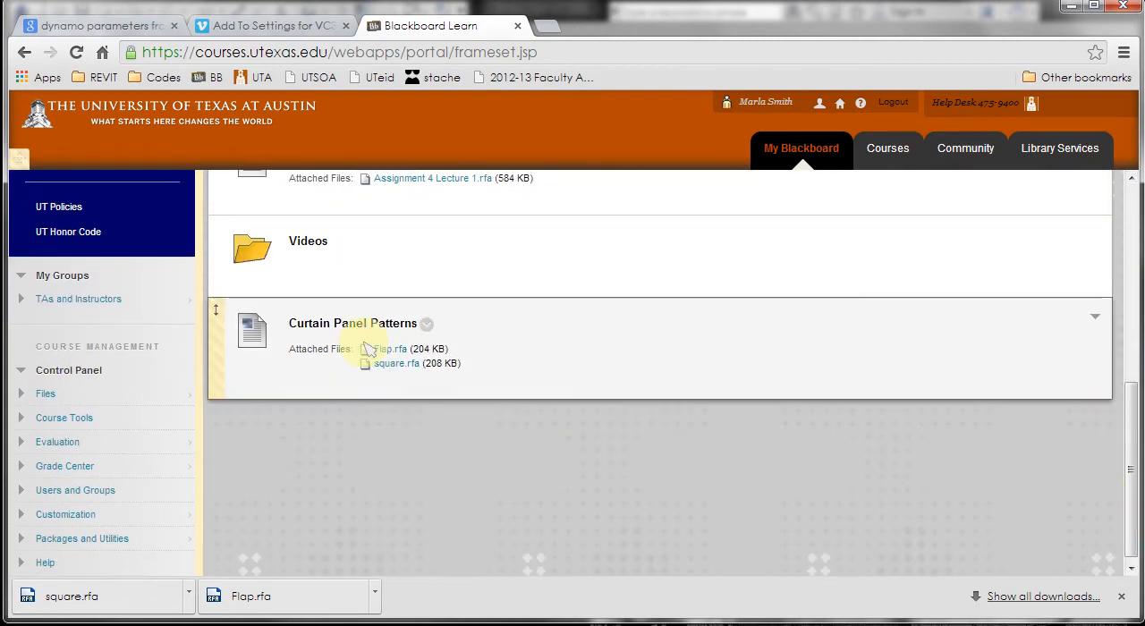
right_click(393, 349)
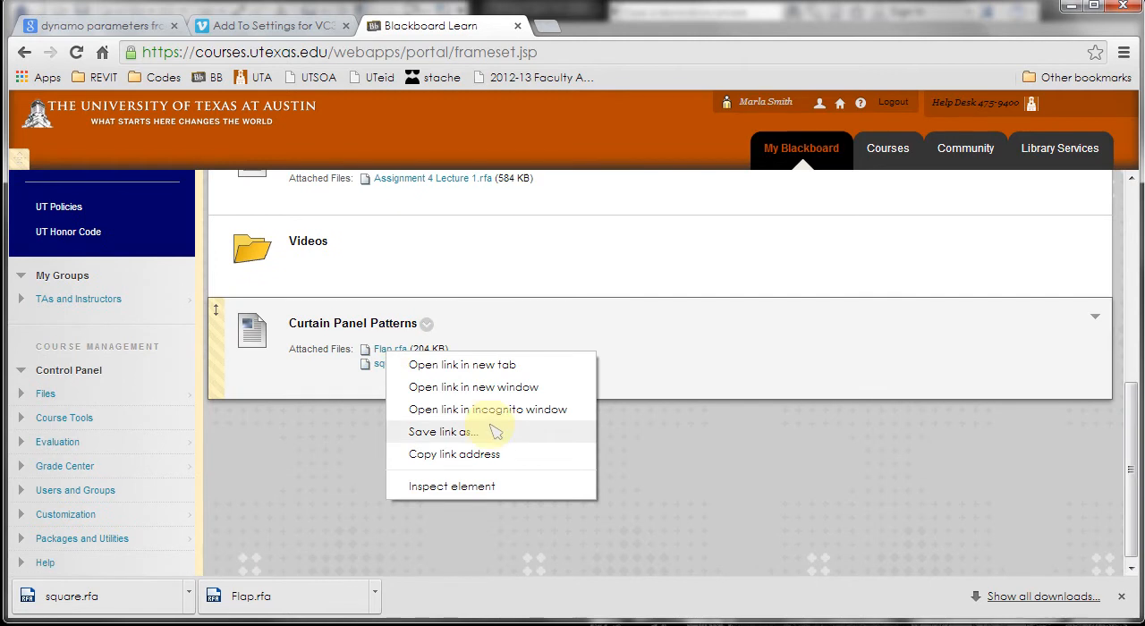
left_click(439, 432)
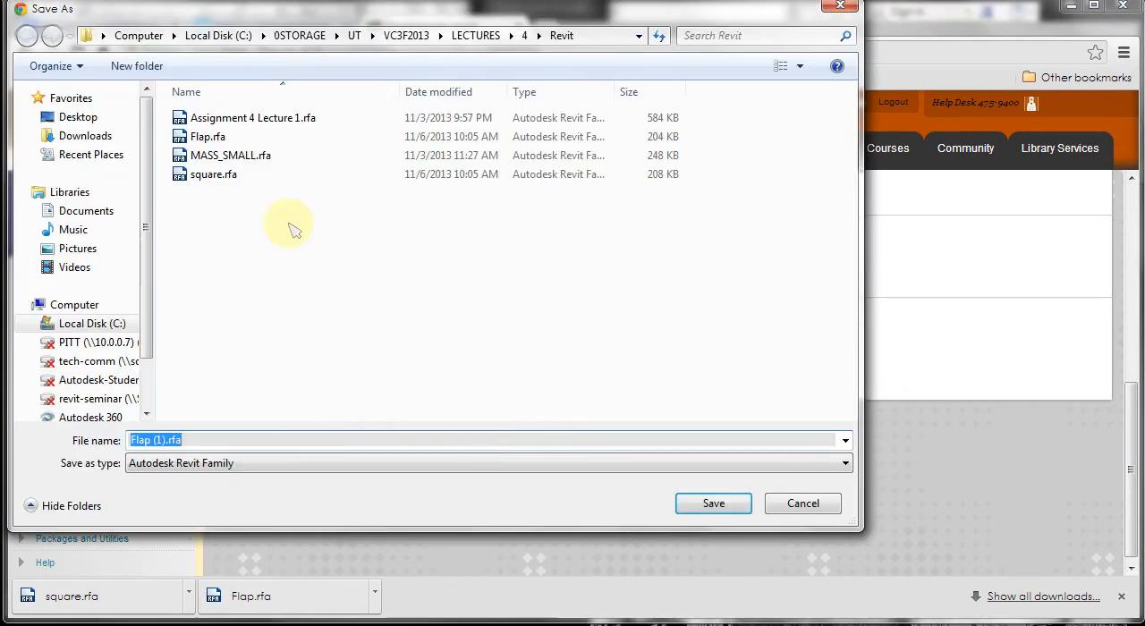
mouse_move(305, 165)
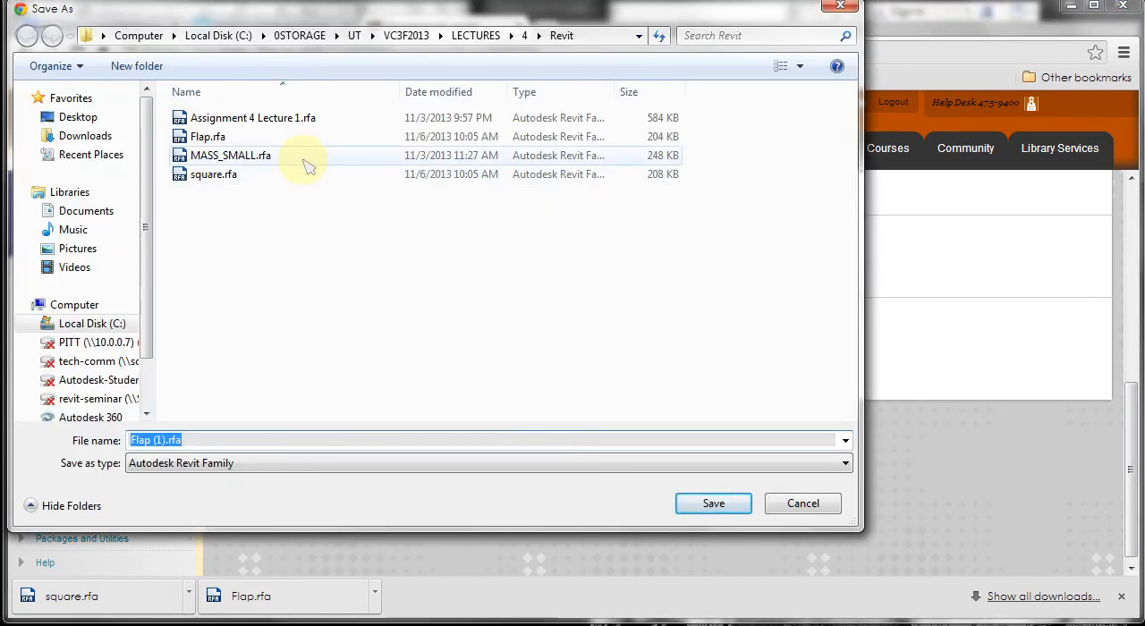
mouse_move(215, 183)
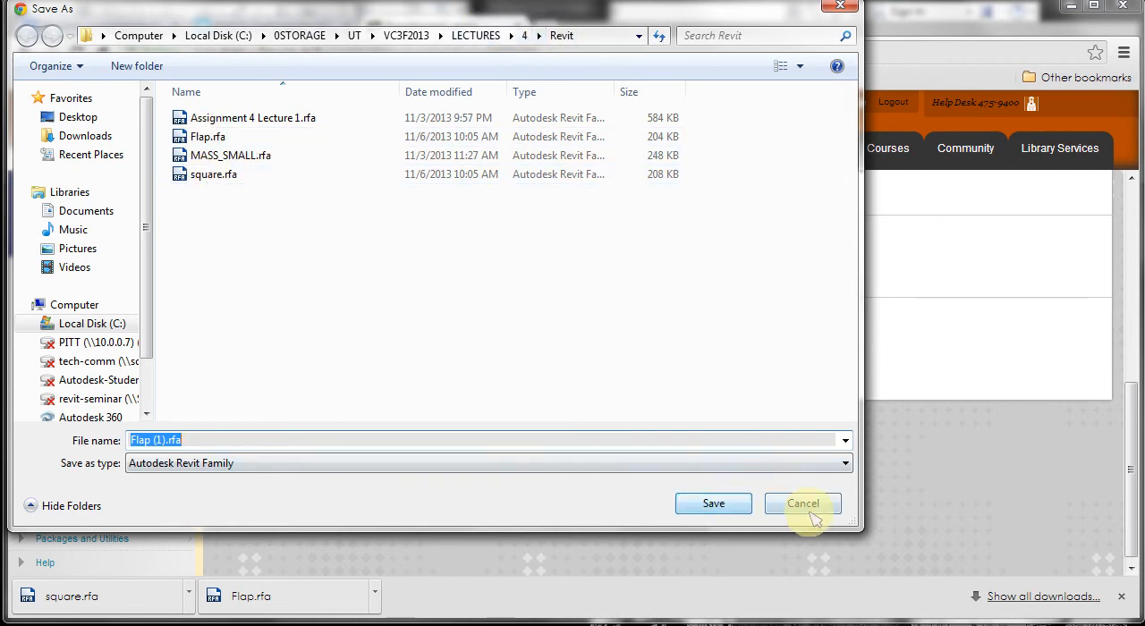
left_click(803, 502)
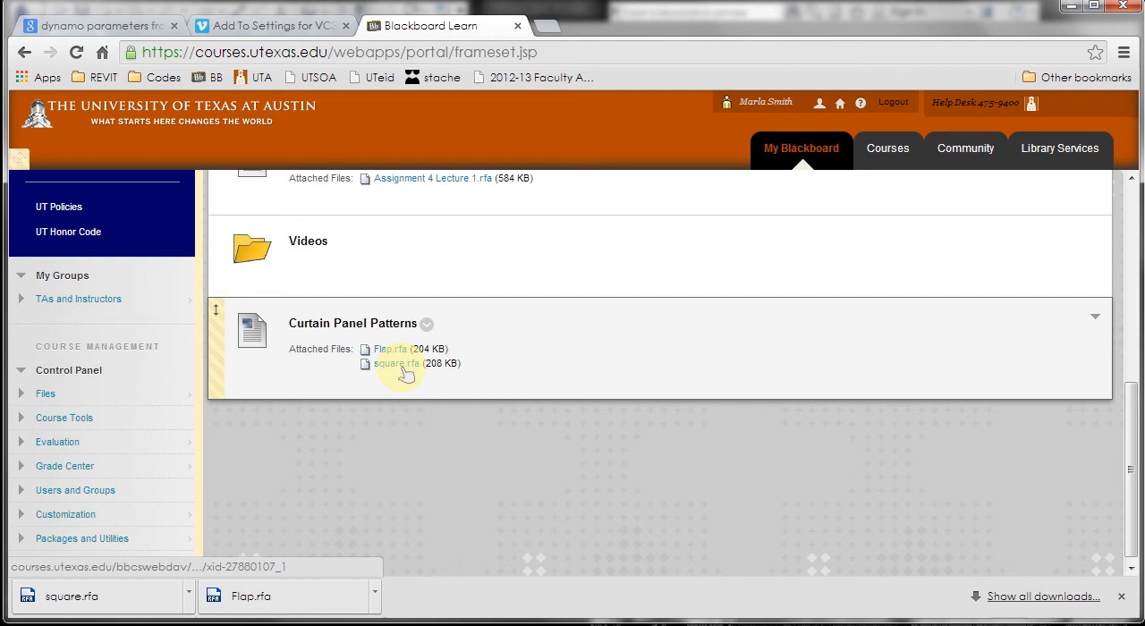
mouse_move(464, 452)
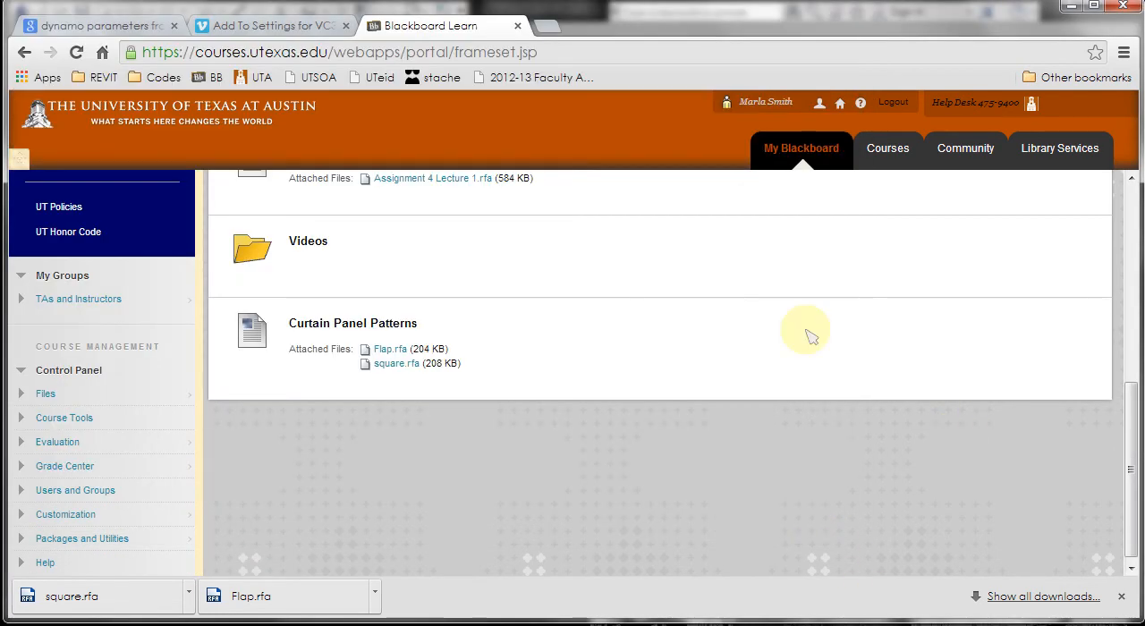
mouse_move(1078, 10)
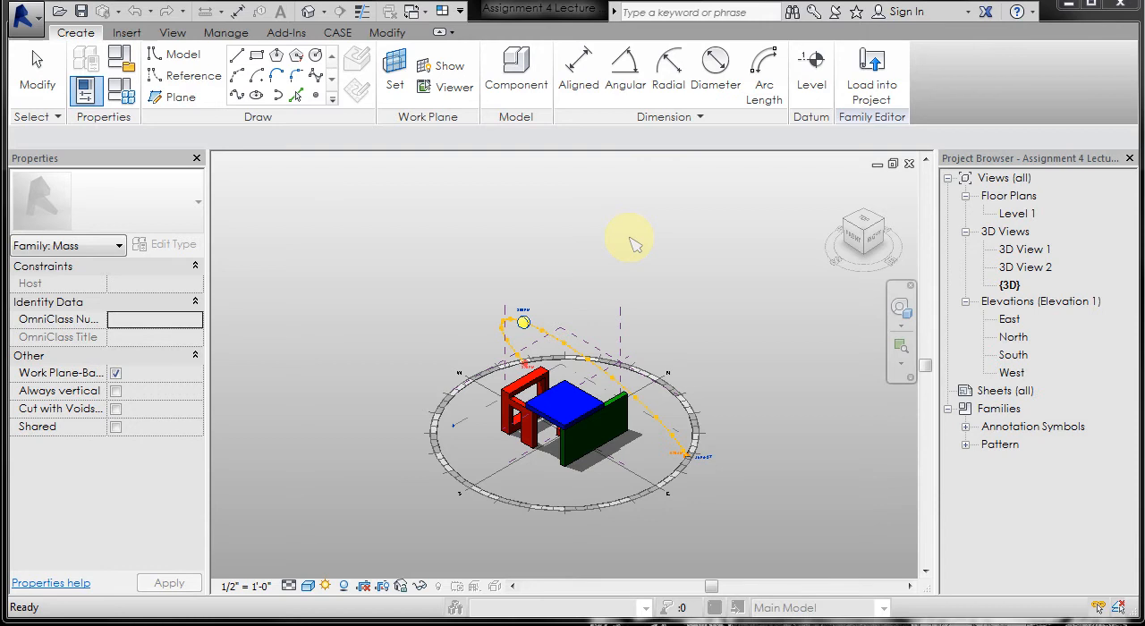
Open Flap.rfa from 0STORAGE > UT > lecture 4 Revit folder
left_click(25, 18)
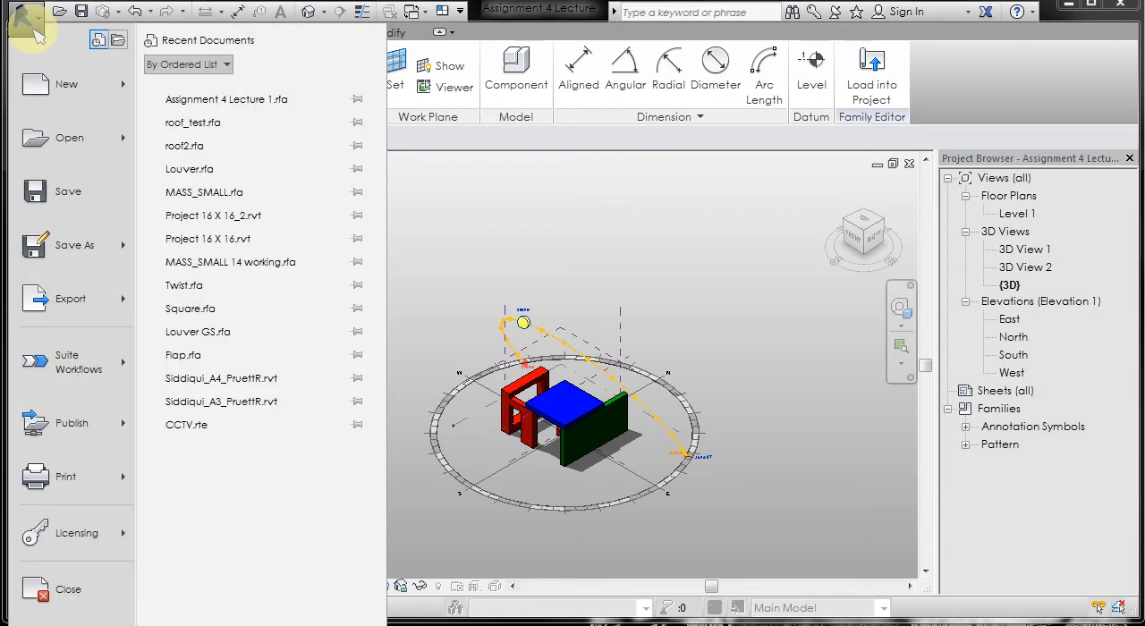
left_click(413, 216)
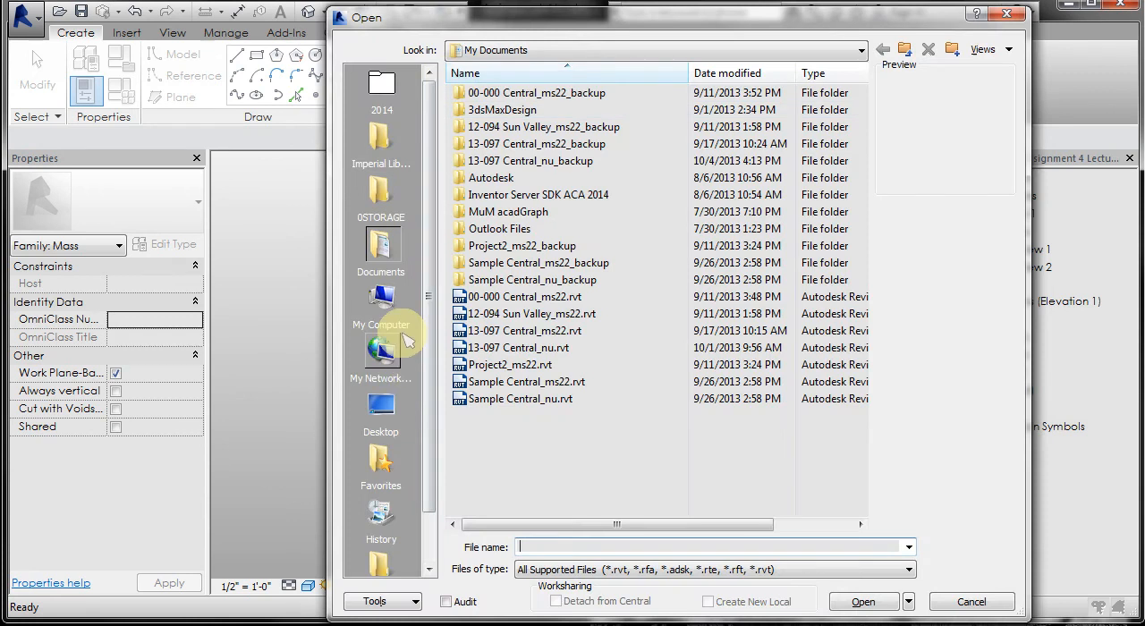
double_click(380, 191)
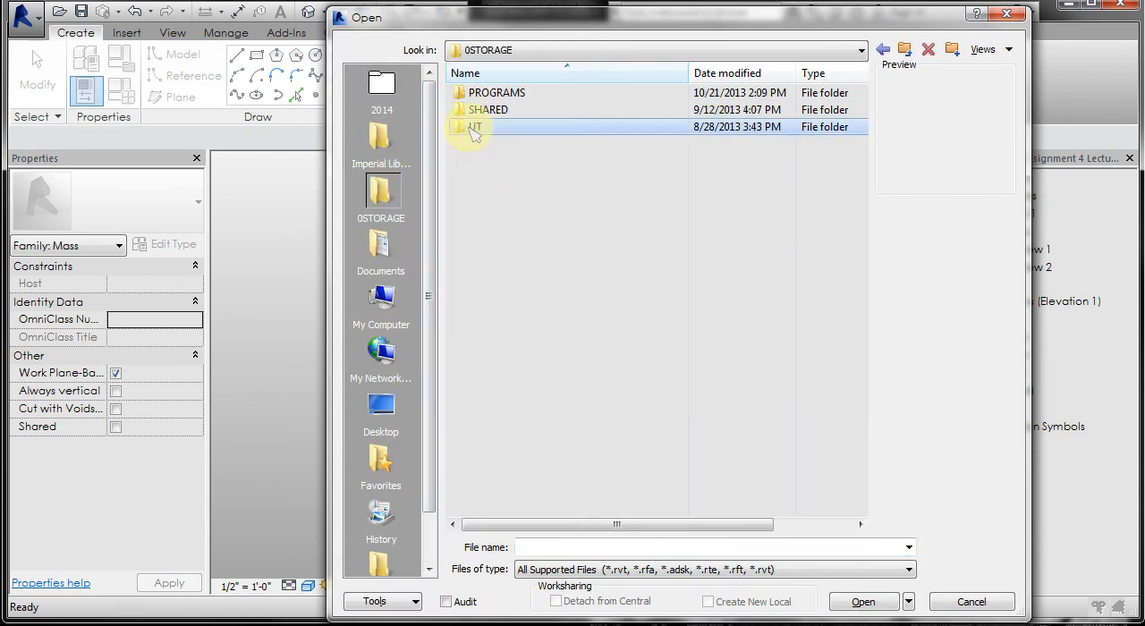
double_click(474, 126)
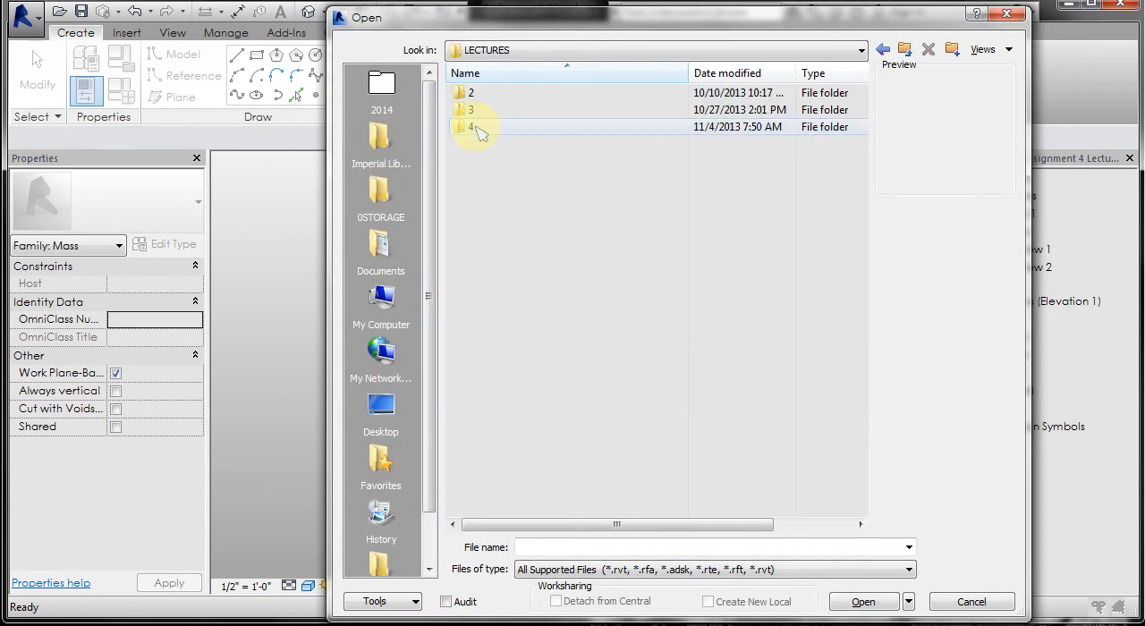
double_click(471, 126)
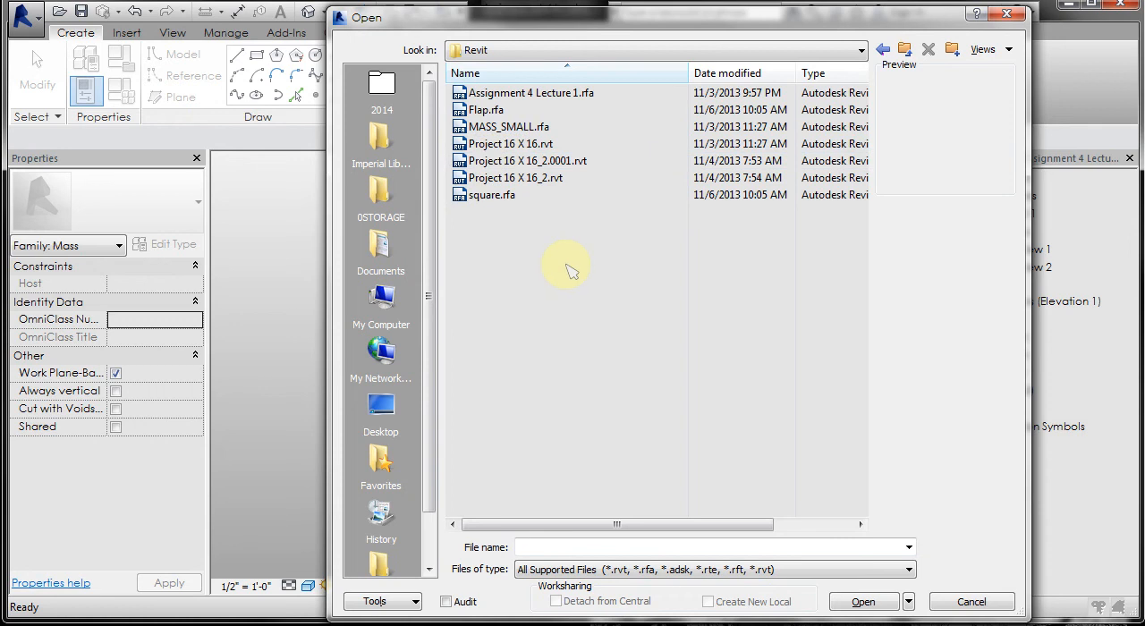
left_click(486, 109)
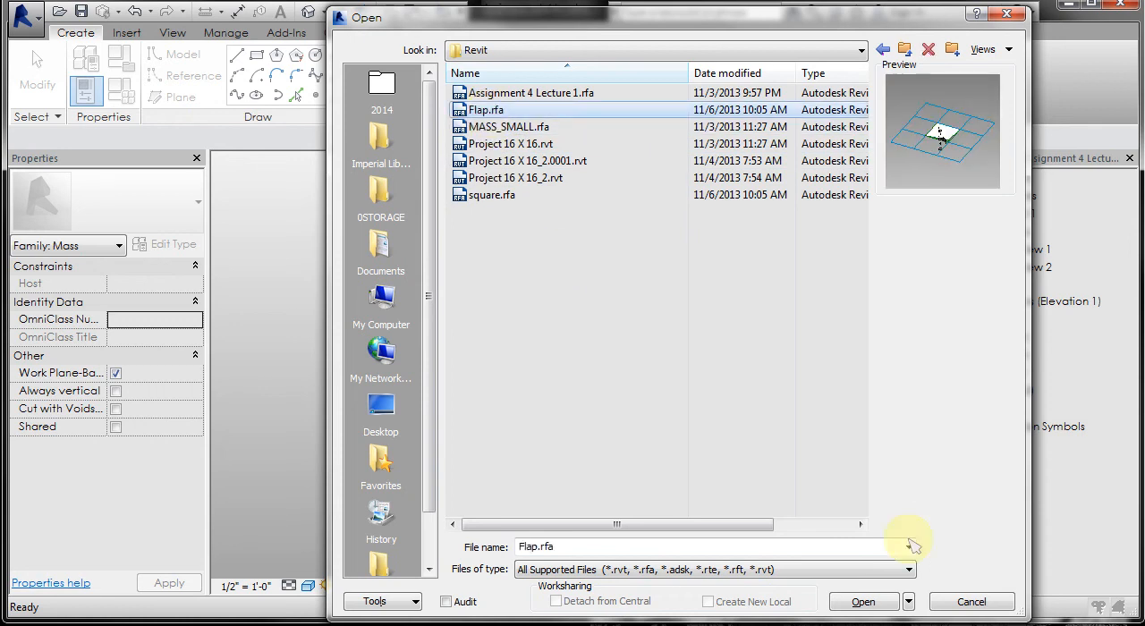
left_click(862, 601)
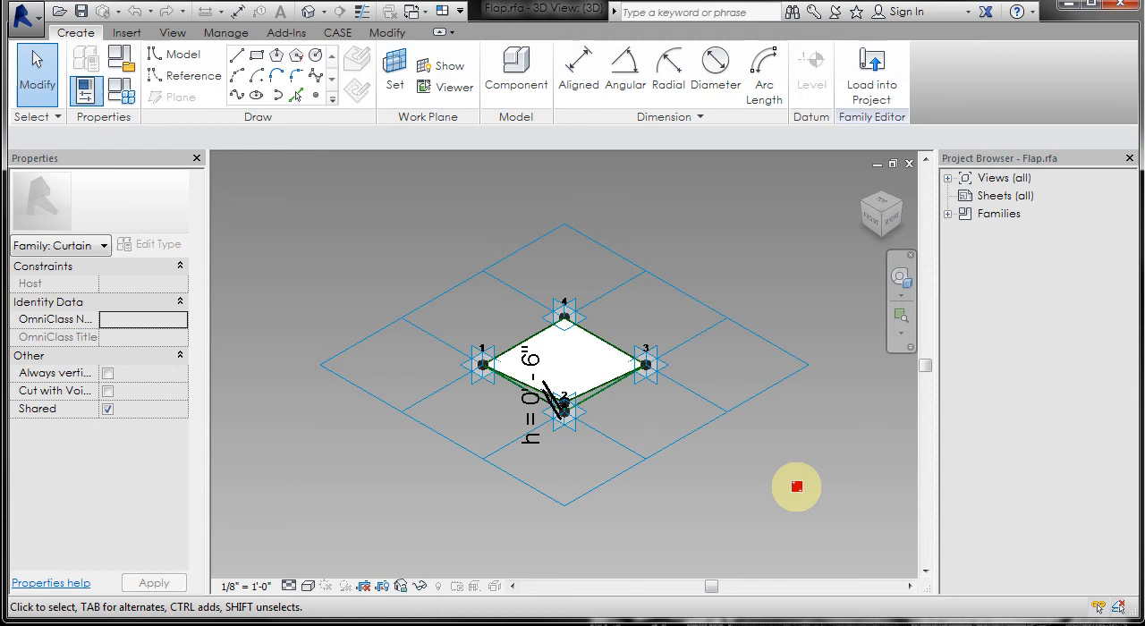
mouse_move(871, 71)
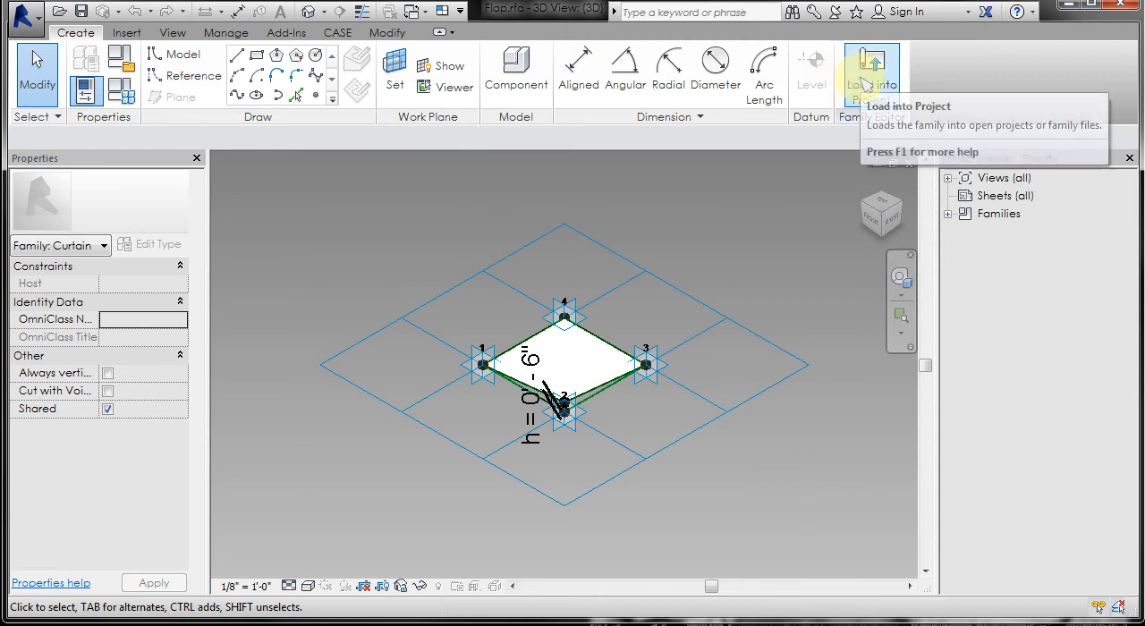
mouse_move(872, 72)
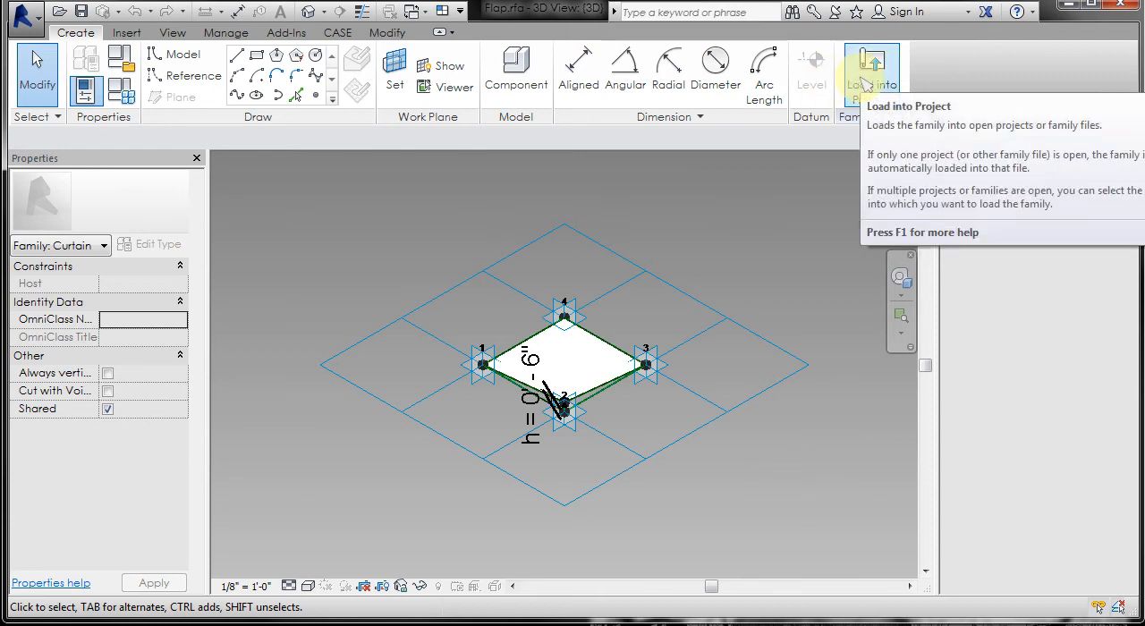
Load the Flap family into the Assignment 4 Lecture mass family
left_click(871, 73)
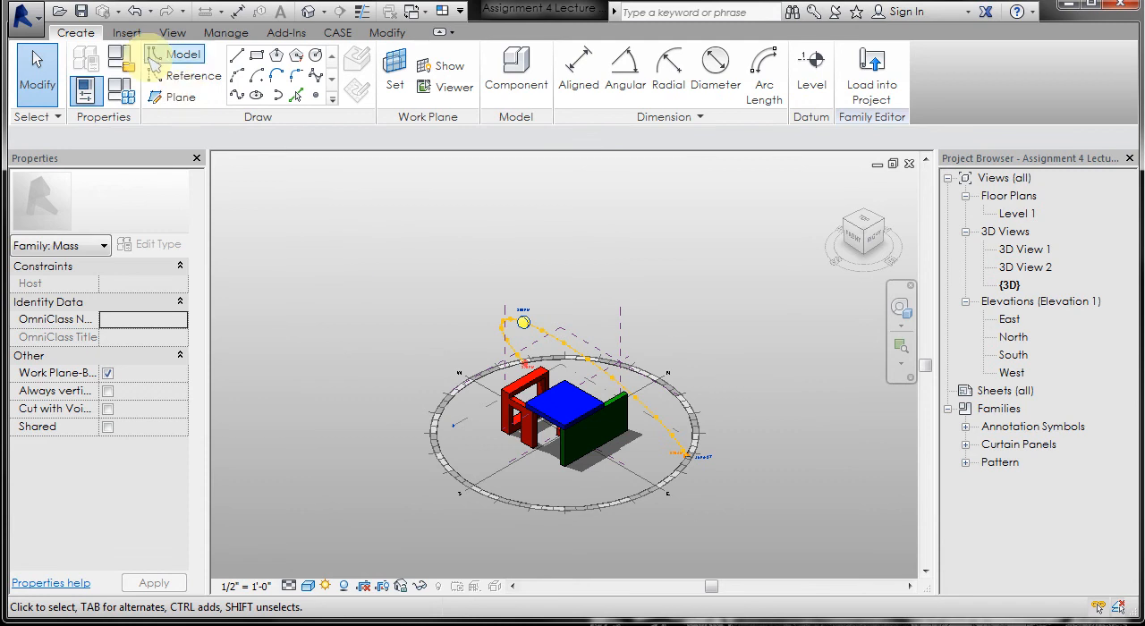
Load square.rfa from the 0STORAGE > UT > lecture 4 Revit folder via Load Family
left_click(127, 32)
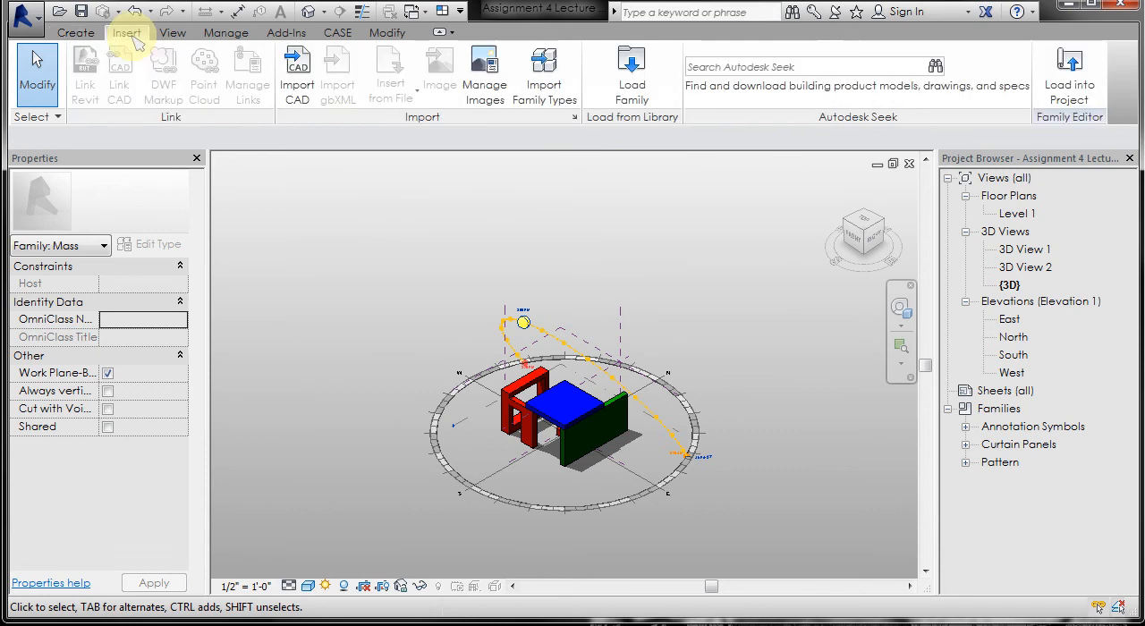
mouse_move(632, 76)
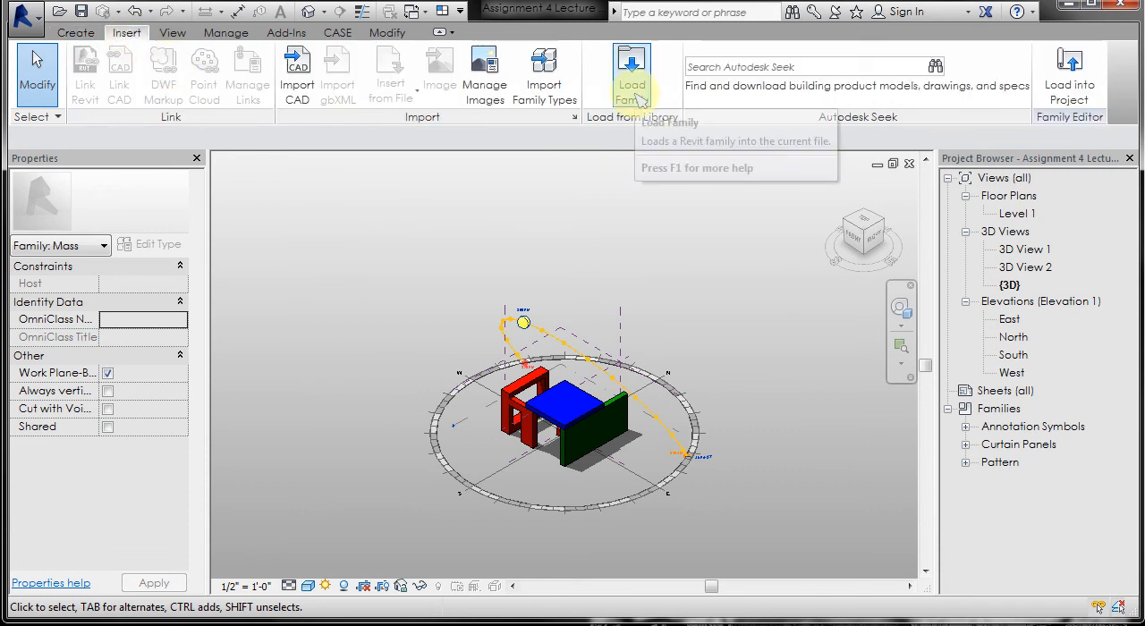
left_click(631, 72)
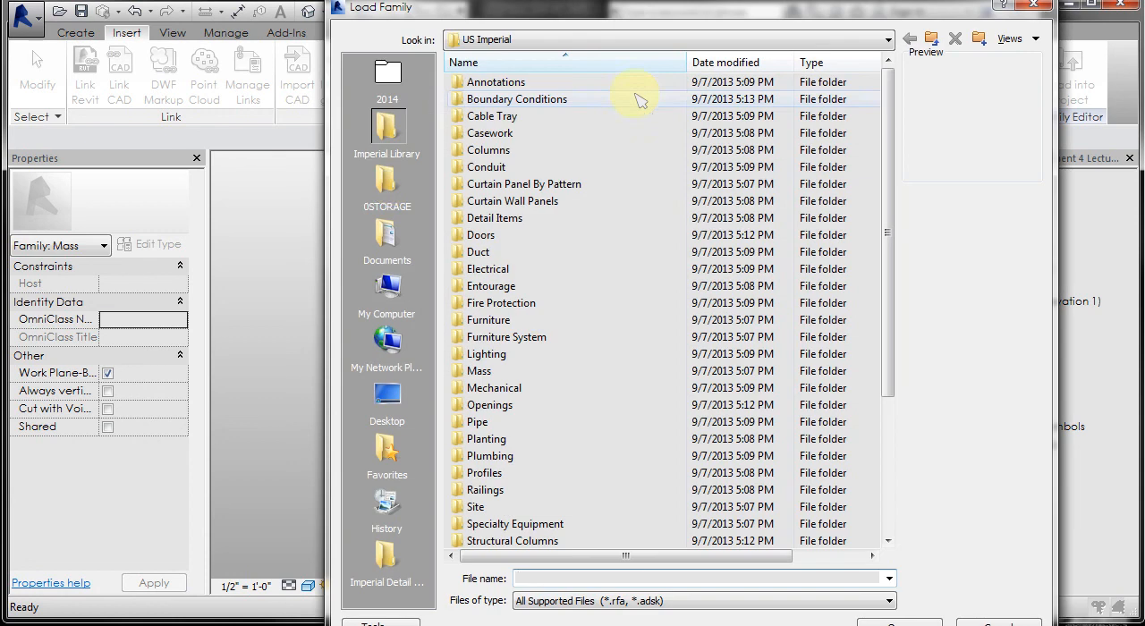
left_click(387, 184)
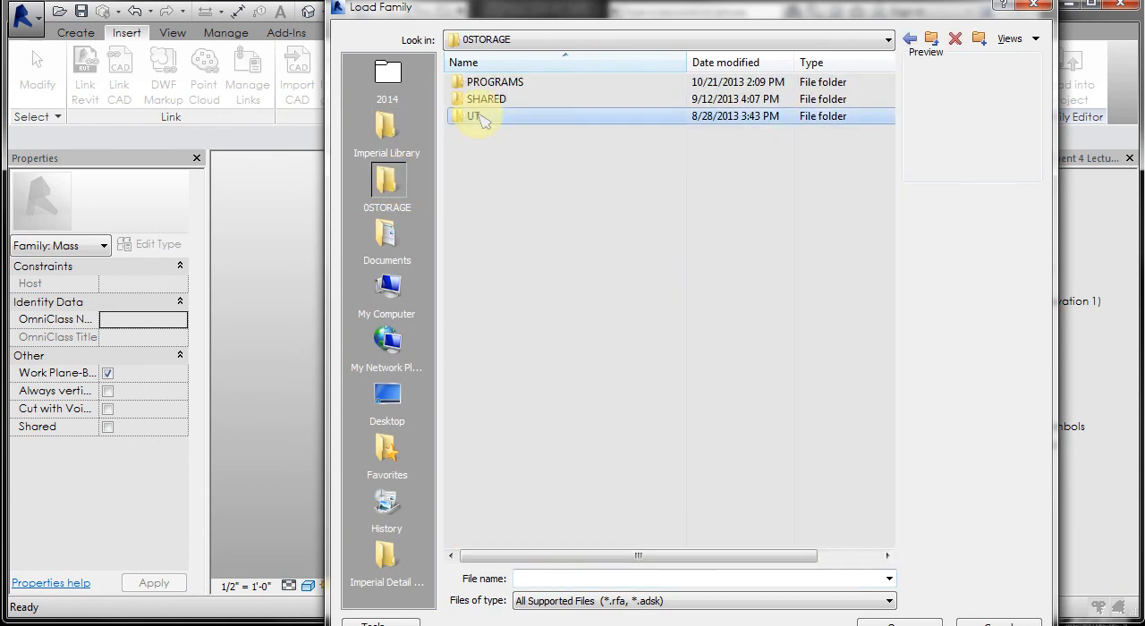
double_click(474, 116)
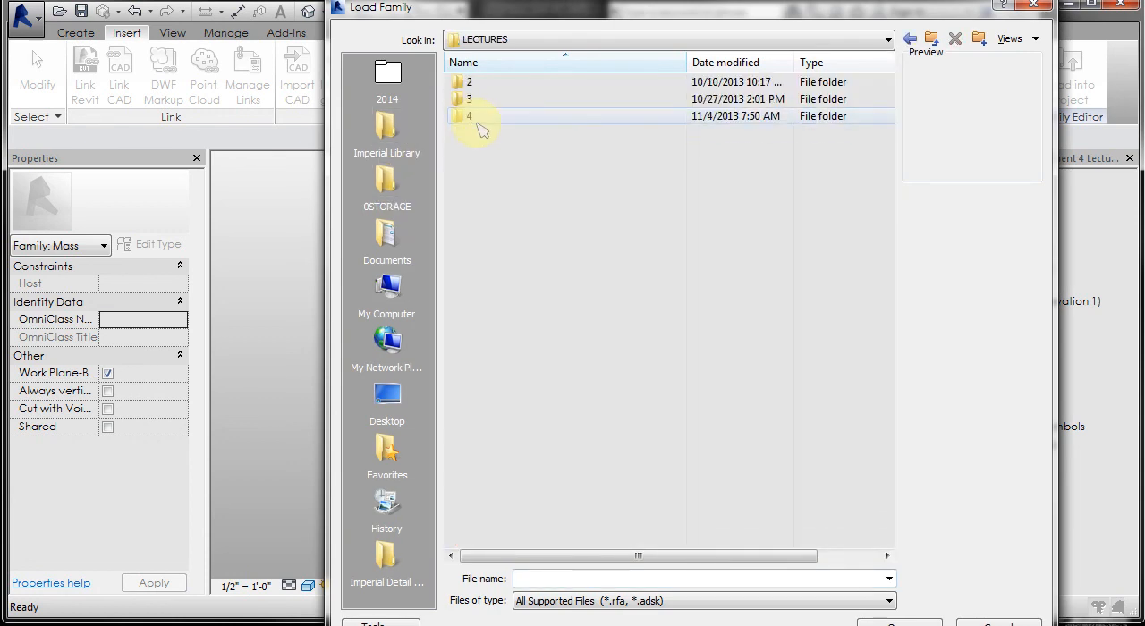
double_click(468, 116)
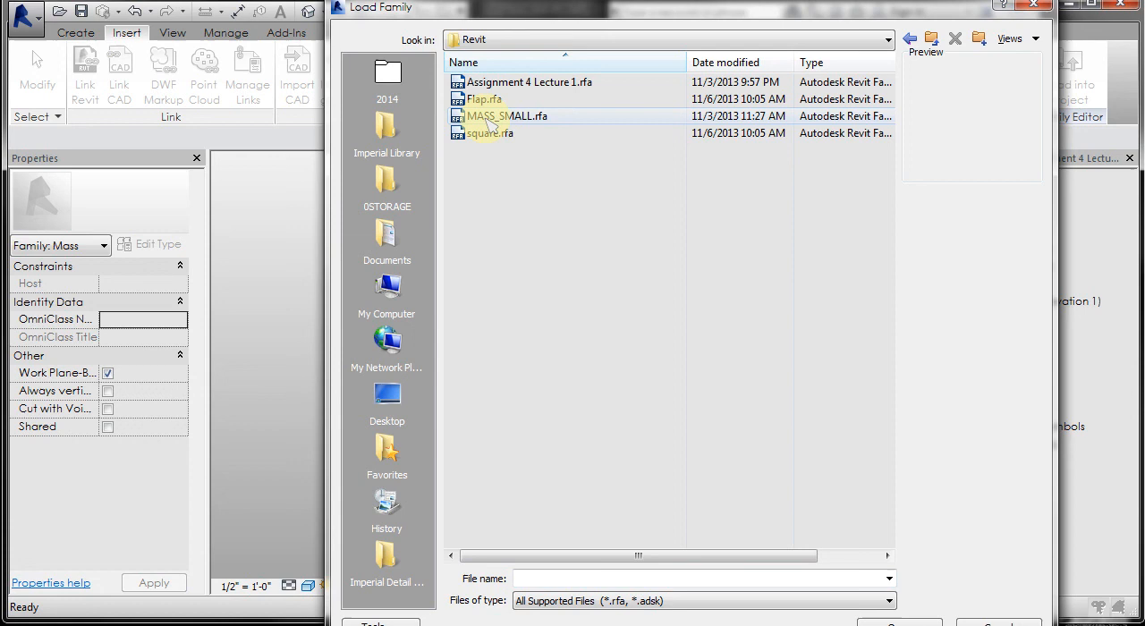
left_click(491, 133)
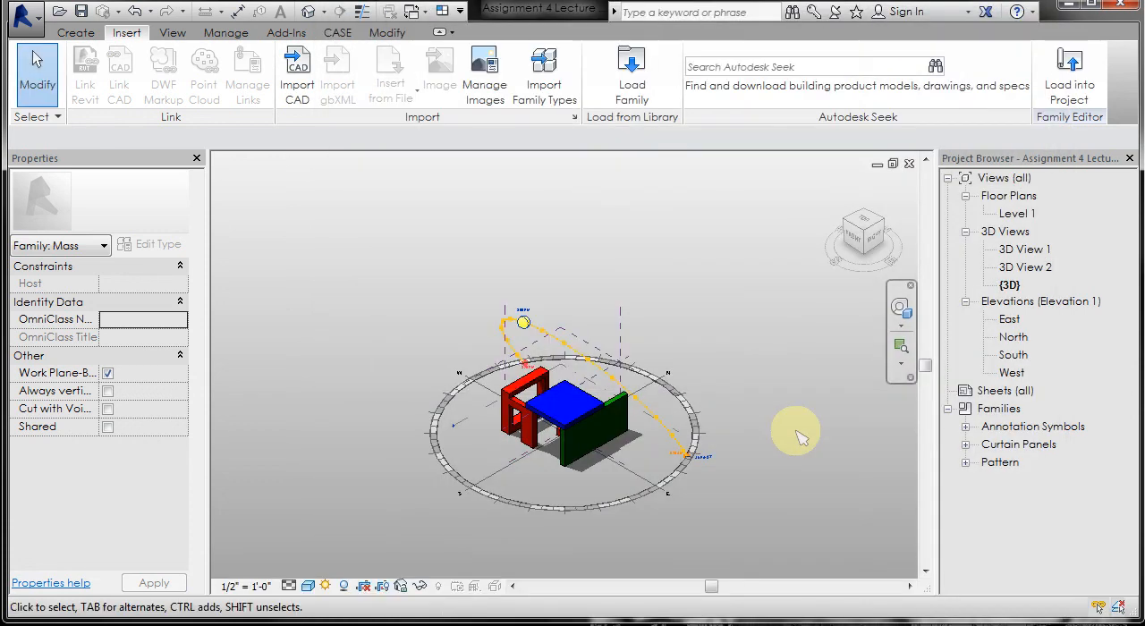
Expand Families > Curtain Panels to confirm Flap and square are listed
left_click(966, 445)
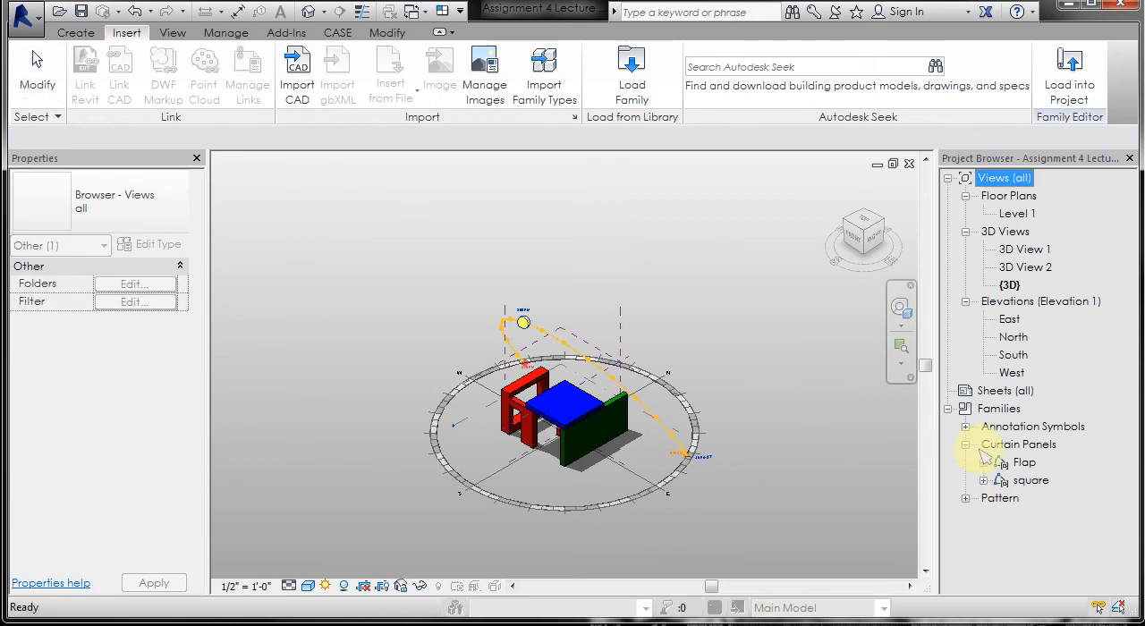
left_click(966, 444)
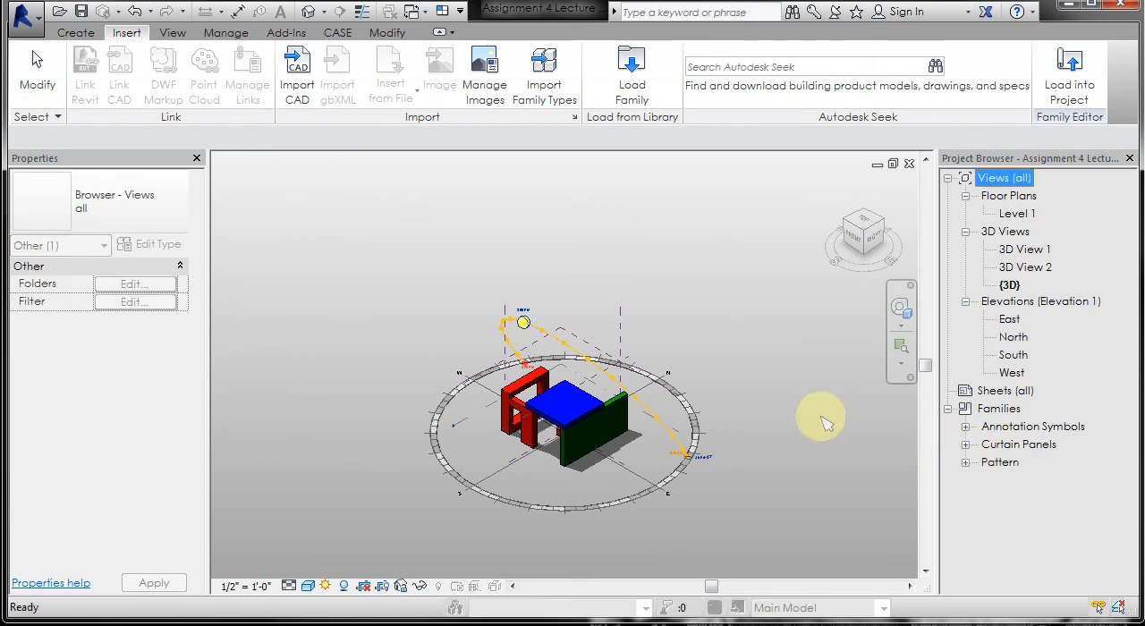
mouse_move(806, 414)
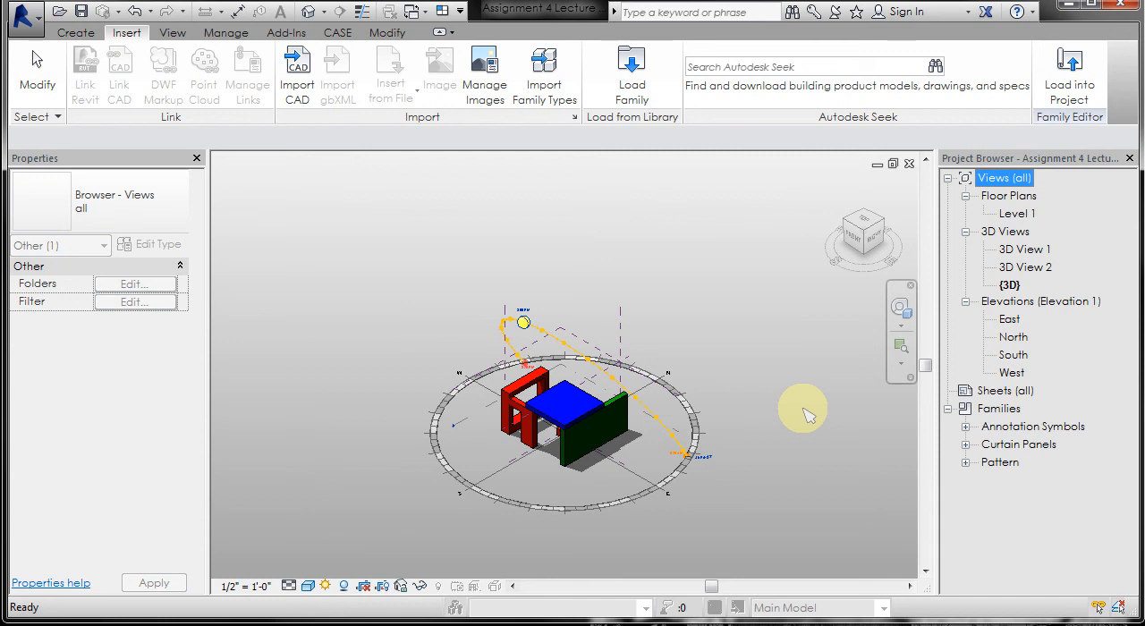
left_click(966, 445)
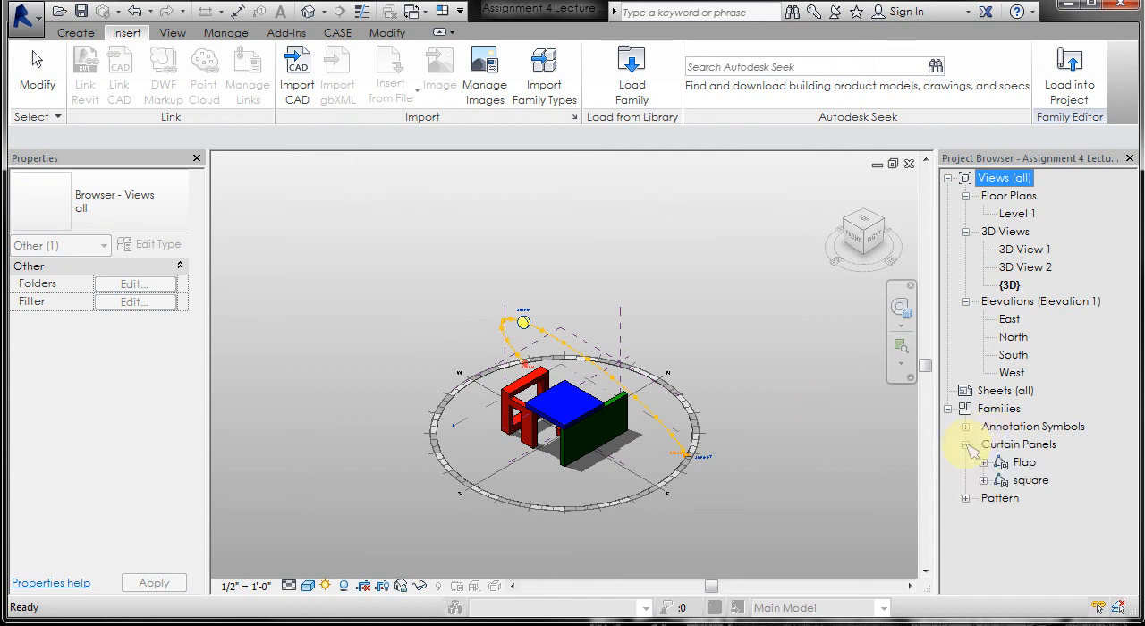